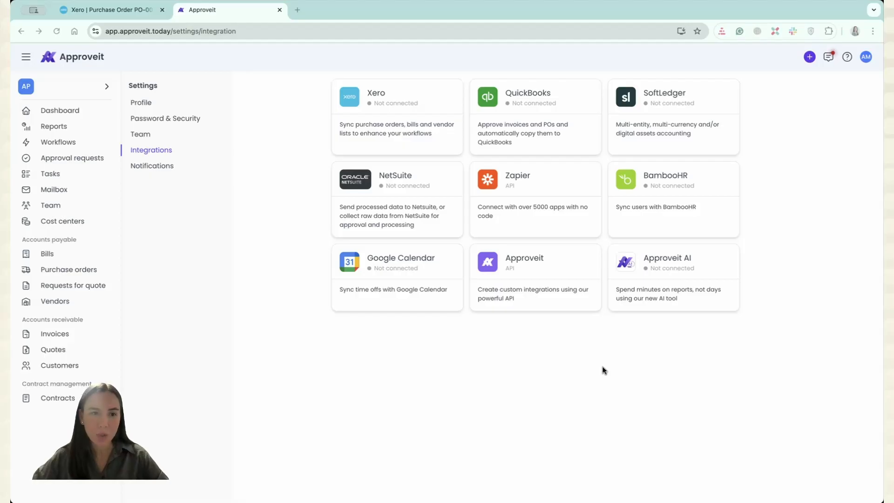
pyautogui.moveTo(230, 172)
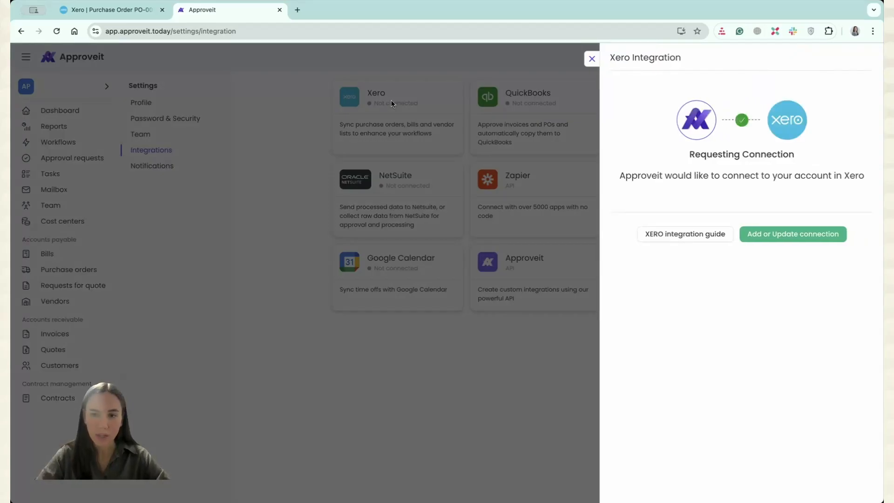
pyautogui.moveTo(777, 223)
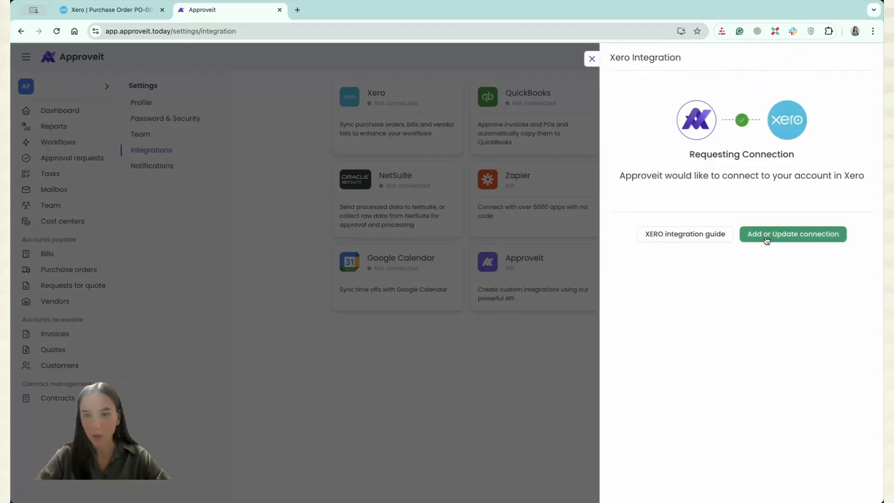
# Step: Request a new Xero connection from Approveit's Xero integration card
pyautogui.click(792, 233)
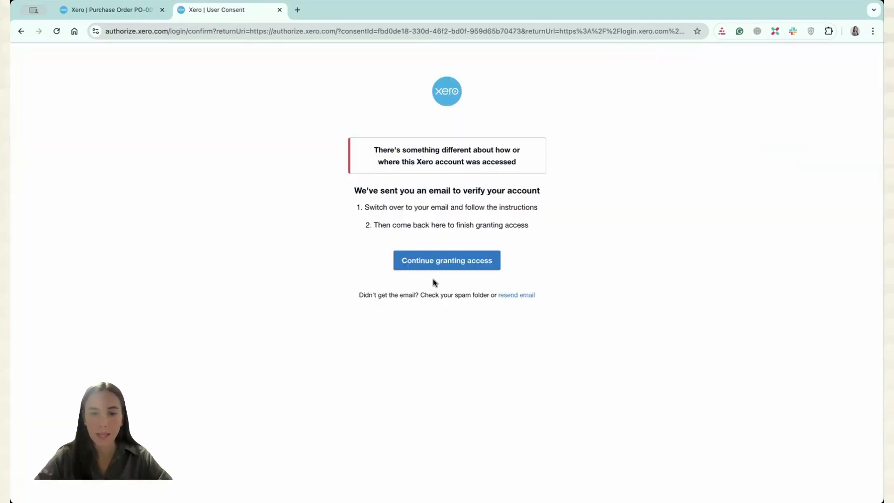
# Step: Grant Approveit access to the Approveit Demo Xero organisation
pyautogui.click(447, 260)
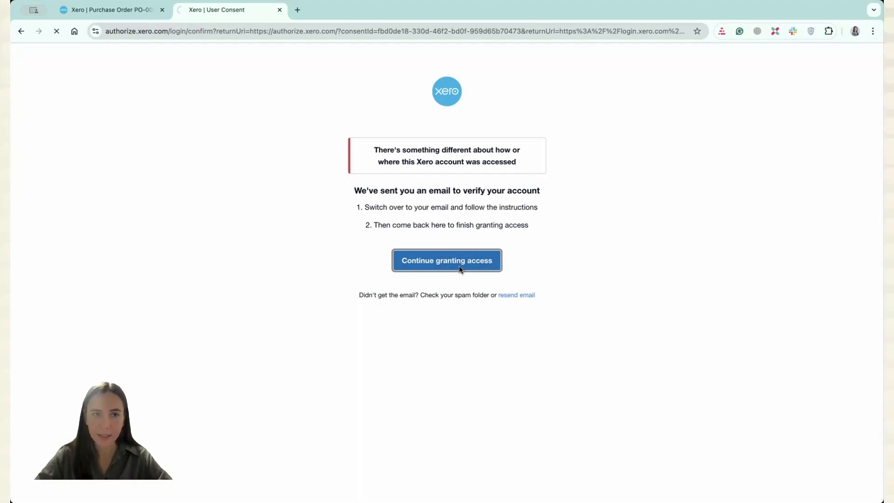
pyautogui.click(446, 259)
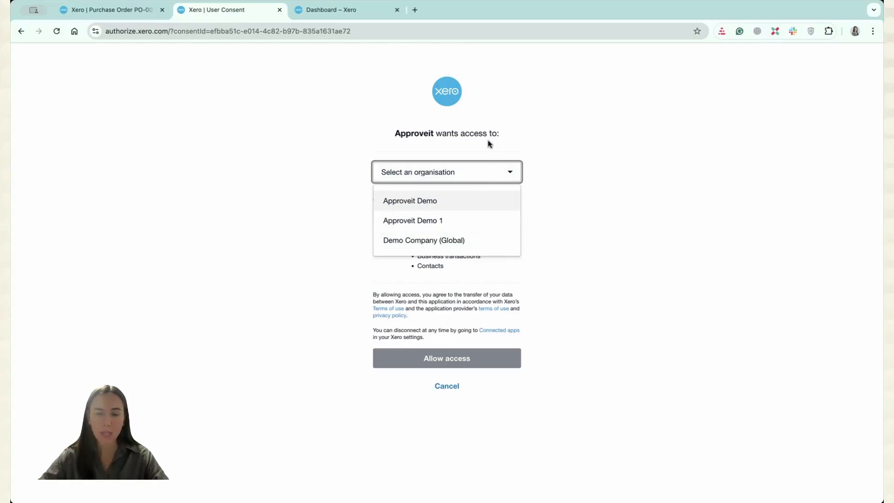
pyautogui.click(409, 200)
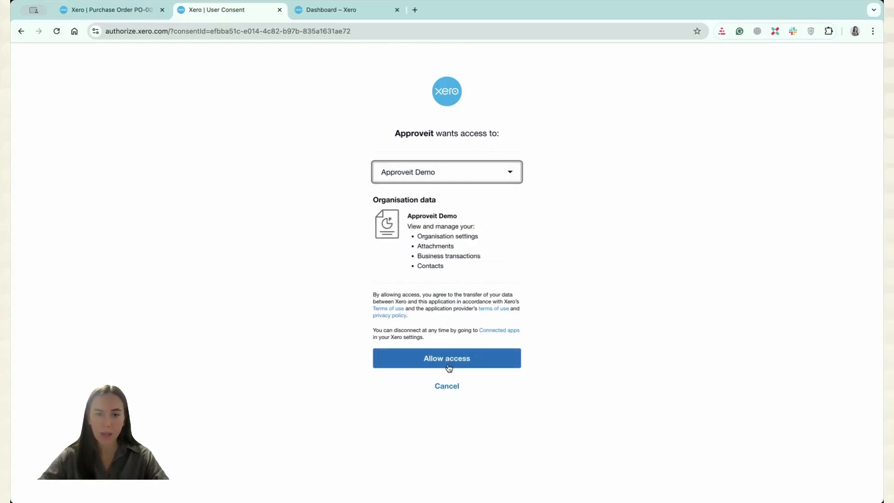
pyautogui.click(447, 358)
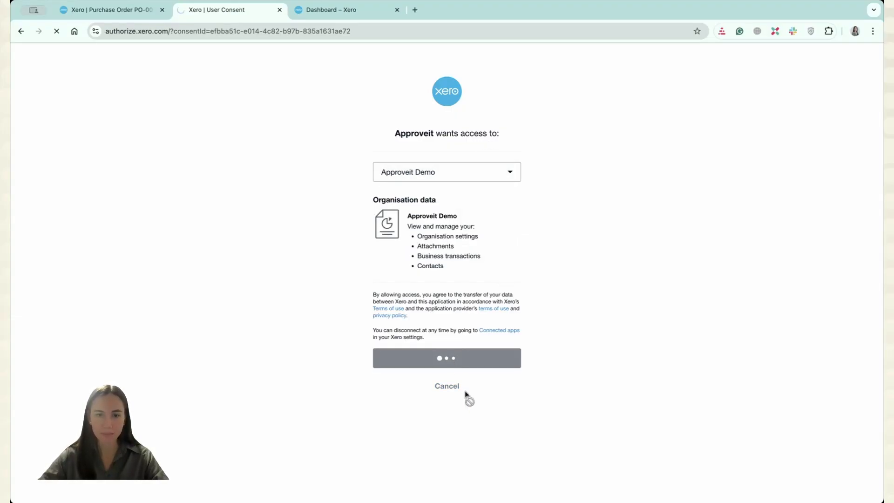
# Step: Close the Xero Integration panel after Connection 1 succeeds and open the organisation menu
pyautogui.click(446, 358)
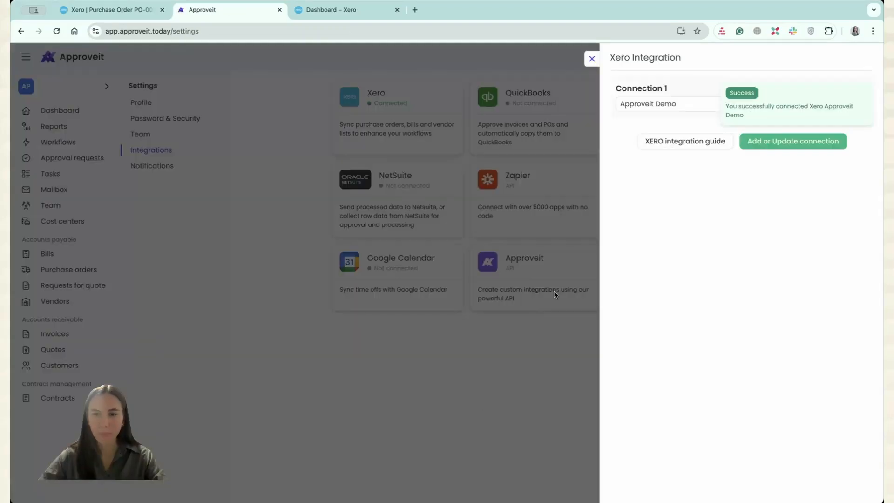
pyautogui.moveTo(739, 100)
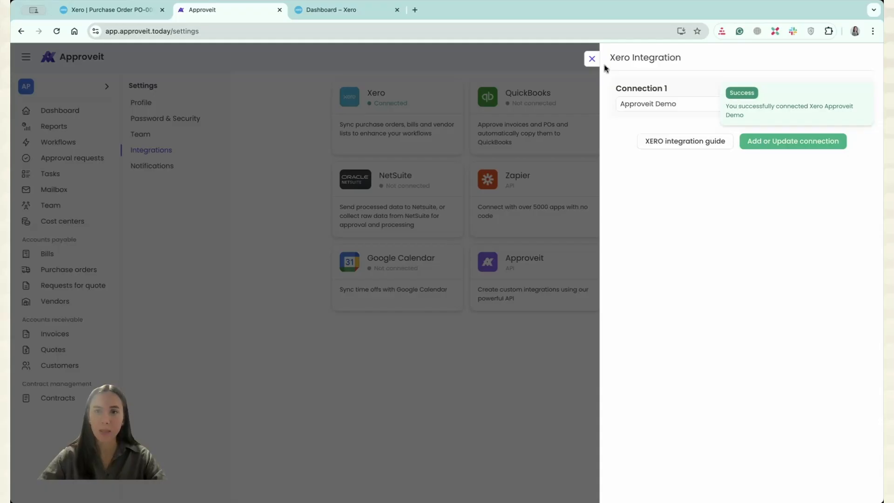
pyautogui.click(591, 59)
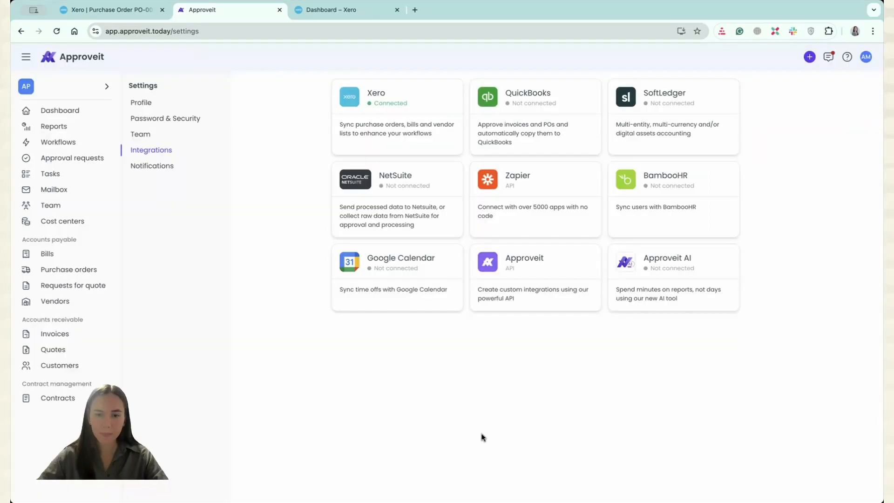
pyautogui.click(64, 86)
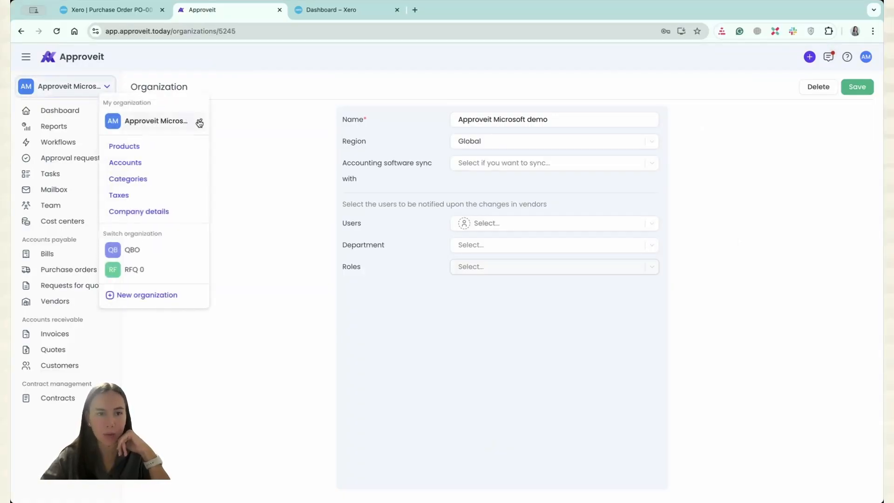
# Step: Set the organisation to sync with Xero using the Approveit Demo organisation
pyautogui.click(439, 188)
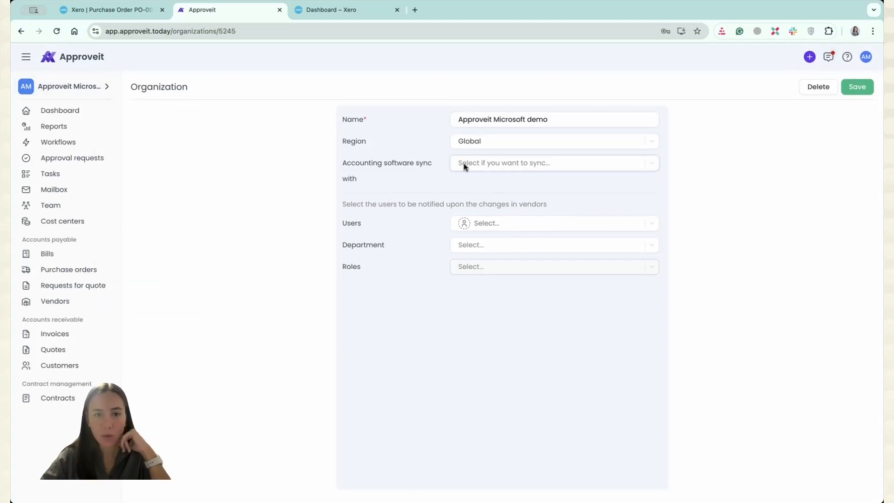
pyautogui.click(553, 162)
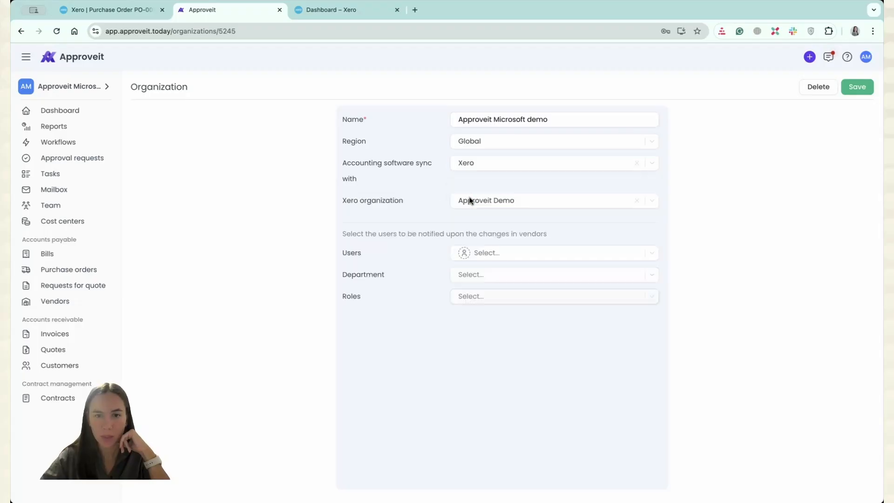
pyautogui.click(547, 200)
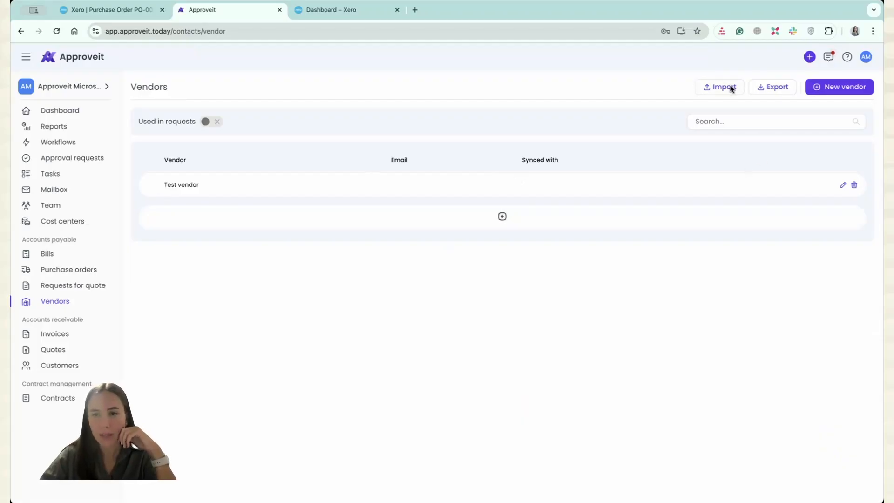
# Step: Import vendors via Sync with Accounting tool, adding Apple beside Test vendor
pyautogui.click(722, 87)
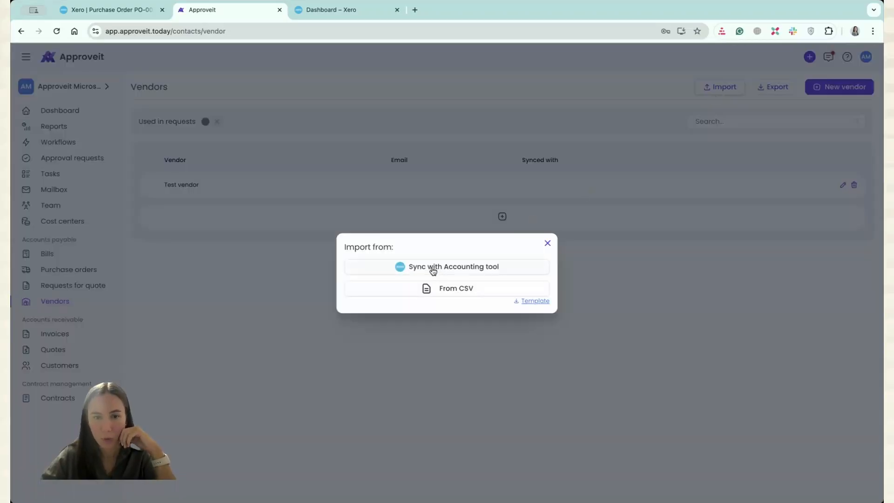
pyautogui.click(452, 266)
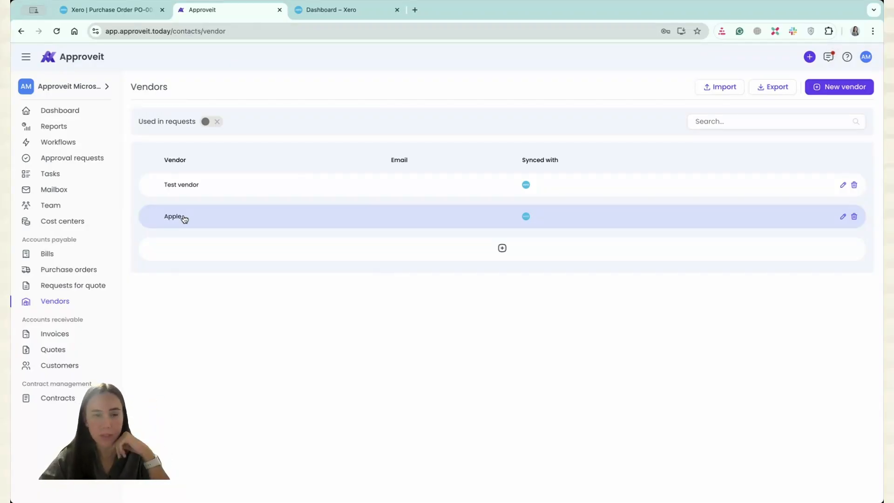
pyautogui.moveTo(479, 417)
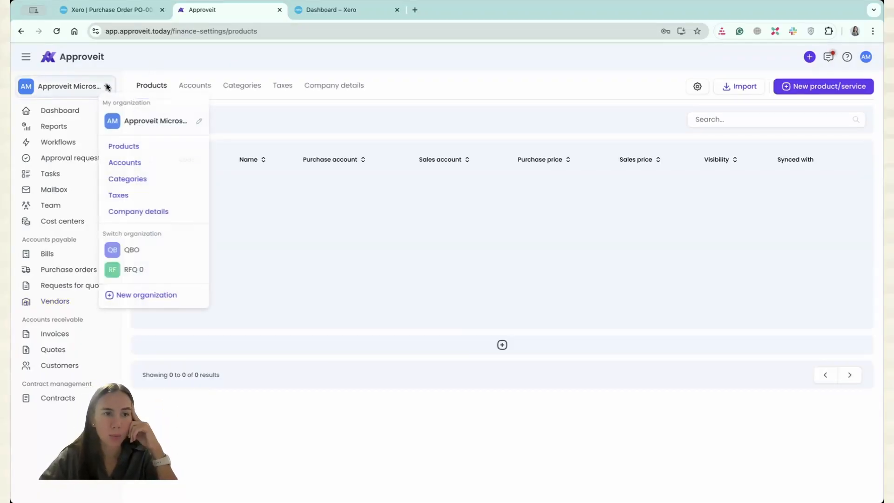
pyautogui.moveTo(418, 248)
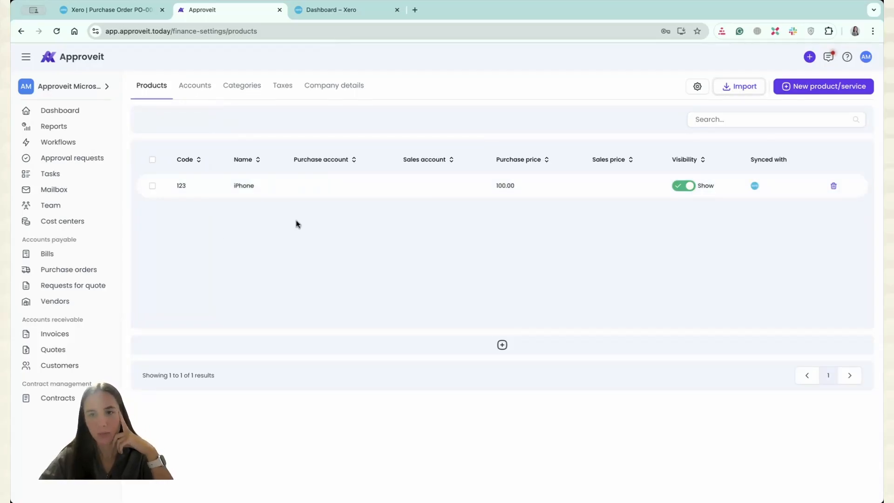
pyautogui.moveTo(241, 200)
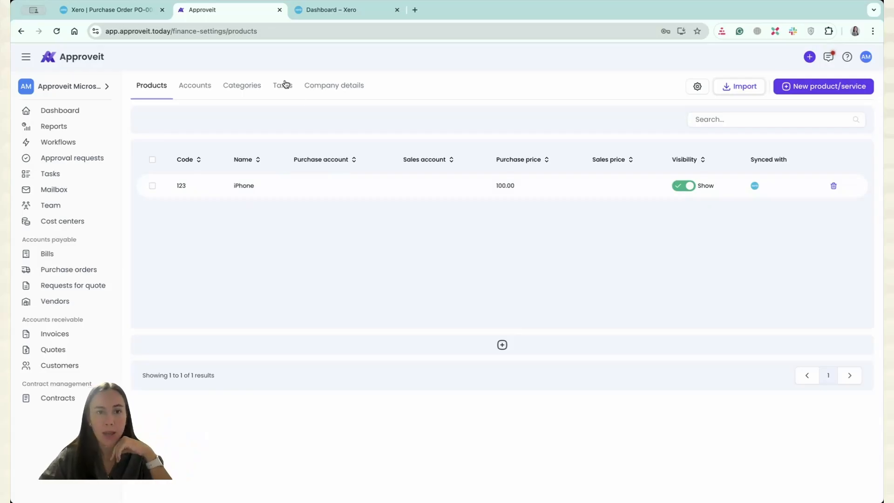
# Step: Import Xero's four tax rates into the Taxes list
pyautogui.click(282, 85)
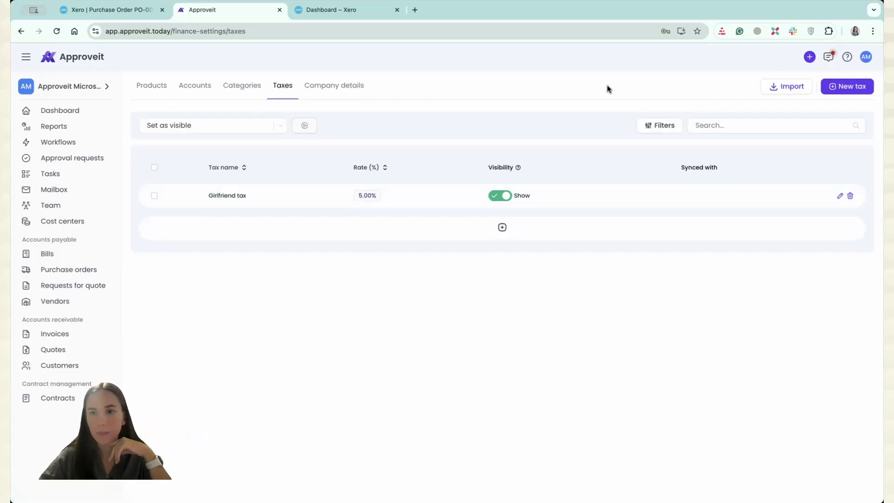
pyautogui.click(785, 86)
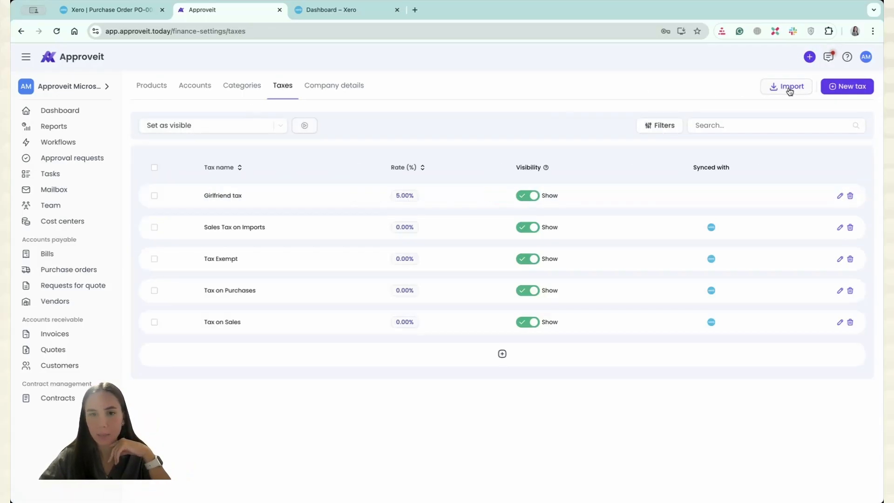
pyautogui.moveTo(411, 234)
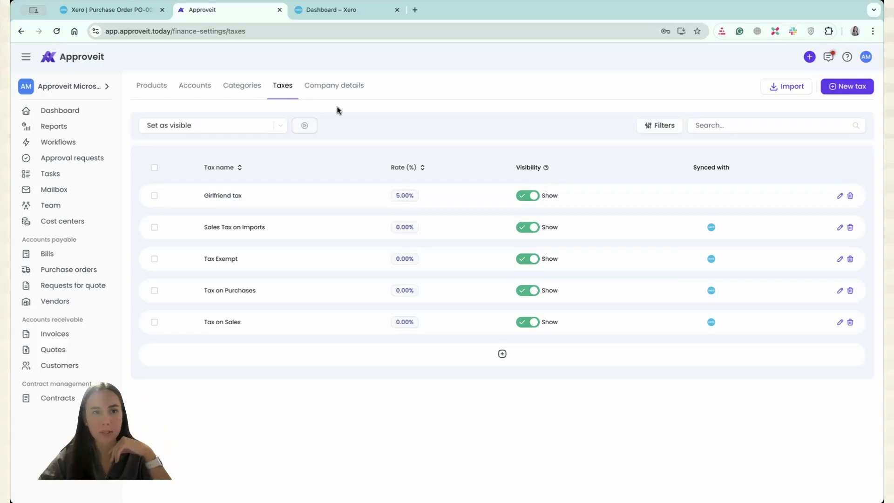
# Step: Open the Accounts list to import Xero's chart of accounts
pyautogui.click(194, 85)
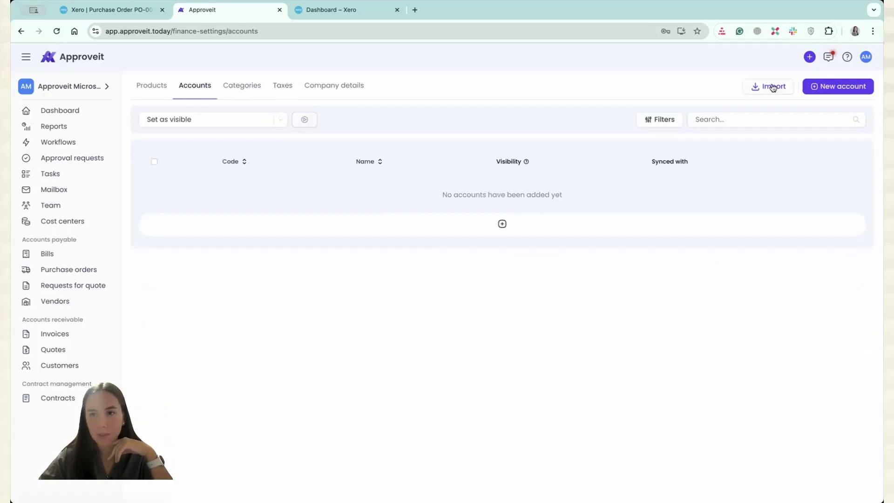
pyautogui.moveTo(606, 203)
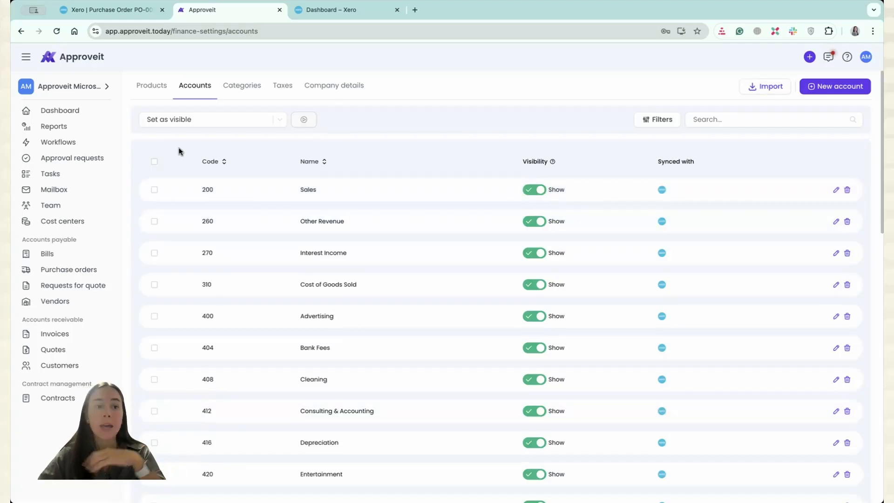
# Step: Create a new workflow from the XERO: PO Approval template
pyautogui.click(58, 142)
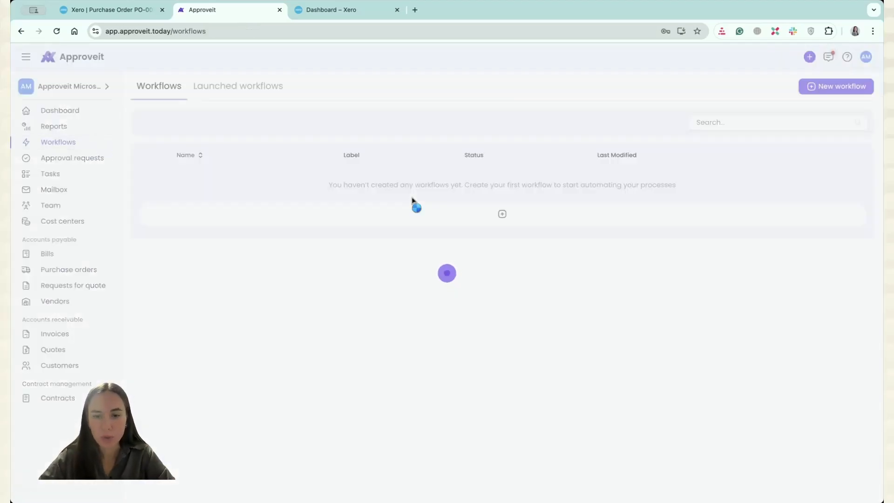
pyautogui.click(836, 86)
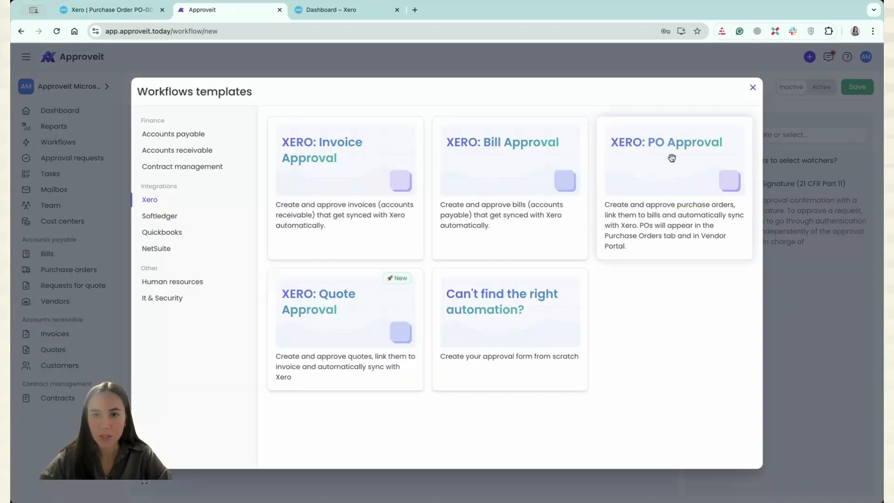
pyautogui.click(673, 157)
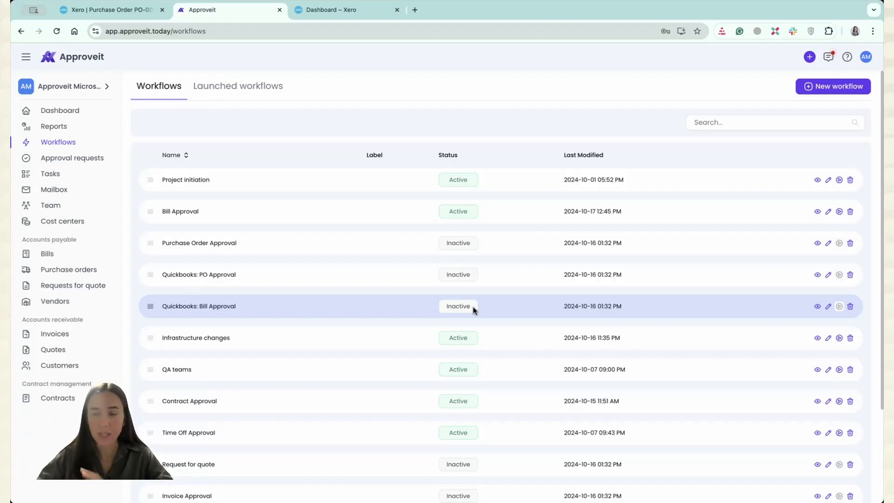
pyautogui.moveTo(865, 57)
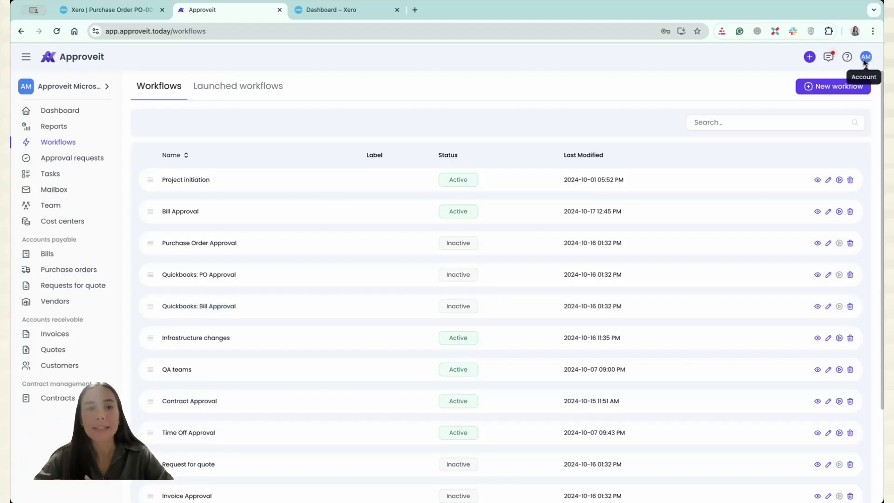
# Step: Open Settings from the account avatar menu
pyautogui.click(865, 57)
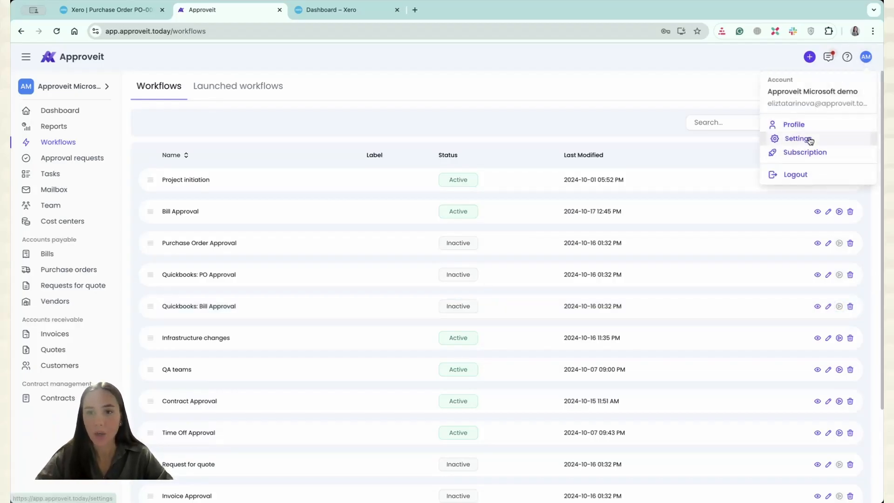
pyautogui.click(796, 138)
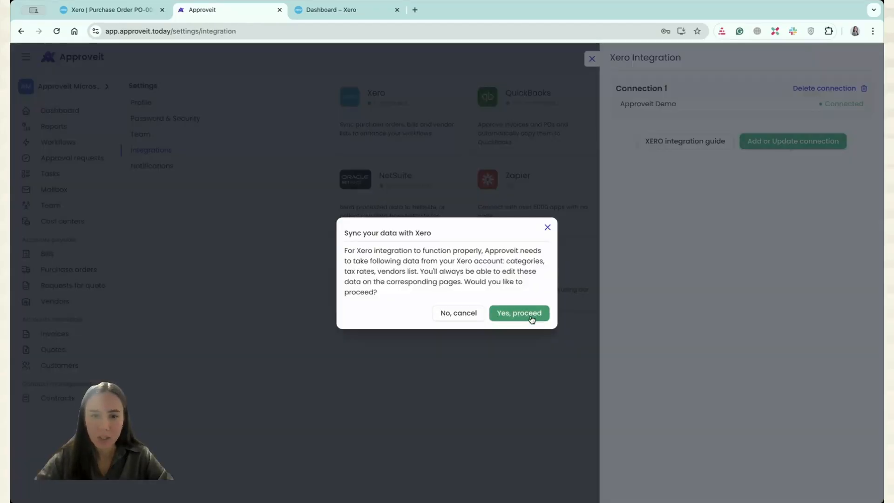
# Step: Accept syncing categories, taxes and vendors, and start adding another Xero connection
pyautogui.click(518, 312)
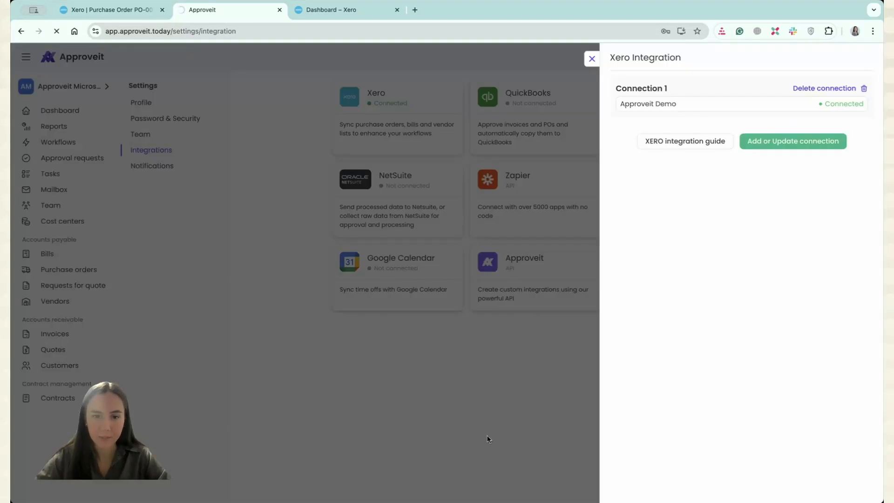
pyautogui.click(792, 140)
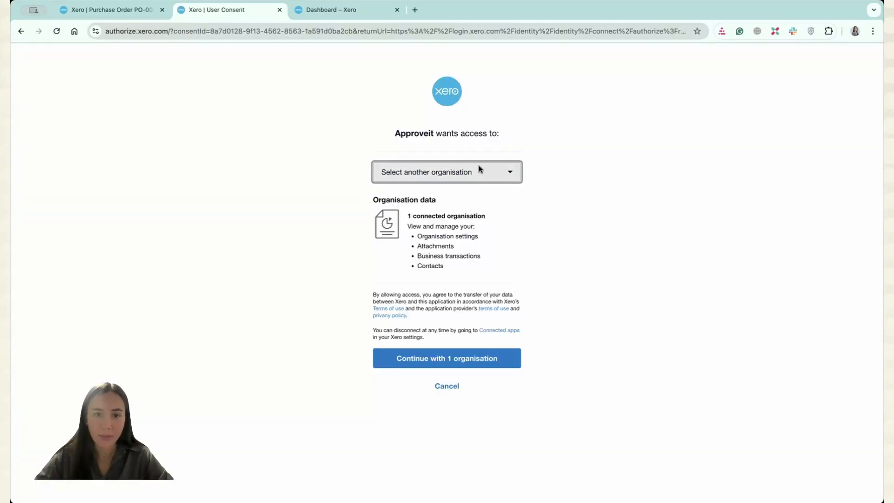
pyautogui.click(447, 172)
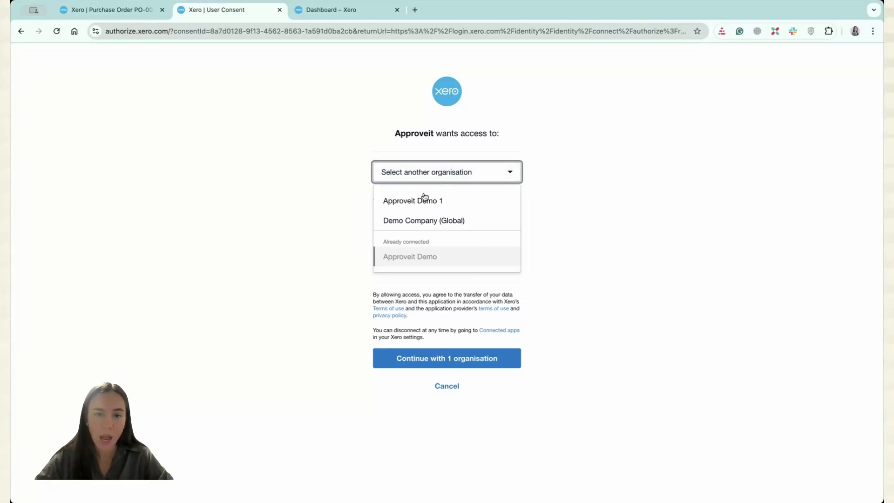
# Step: Allow Approveit access to Approveit Demo 1 and confirm the success notices
pyautogui.click(412, 200)
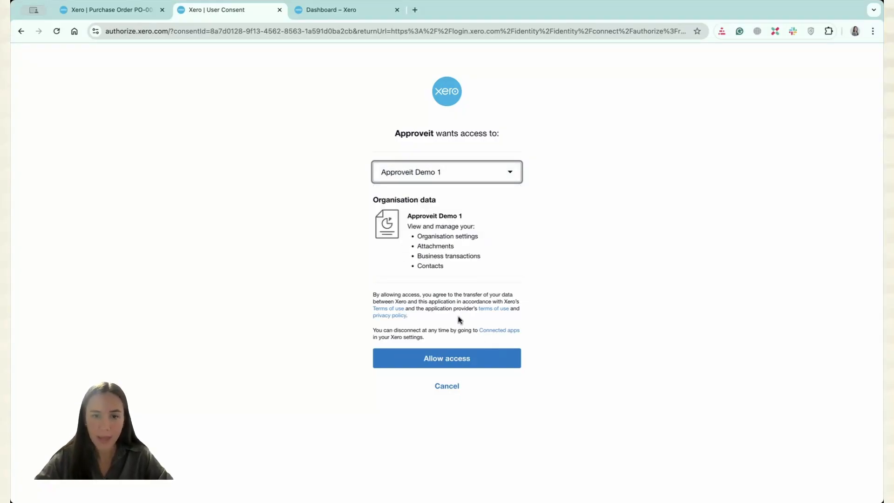
pyautogui.click(446, 358)
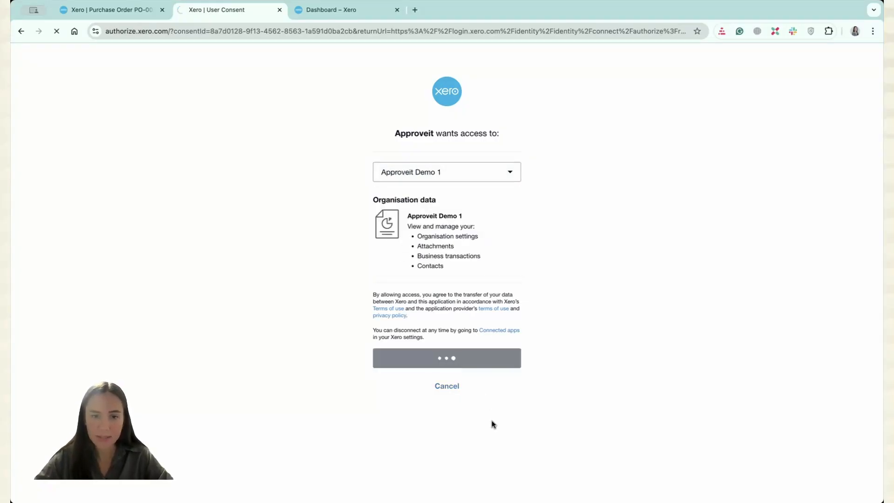
pyautogui.click(447, 357)
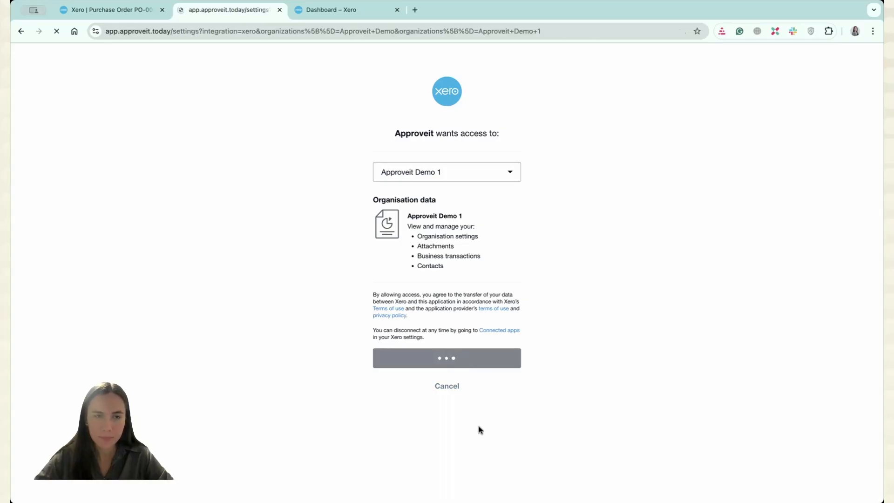
pyautogui.click(446, 357)
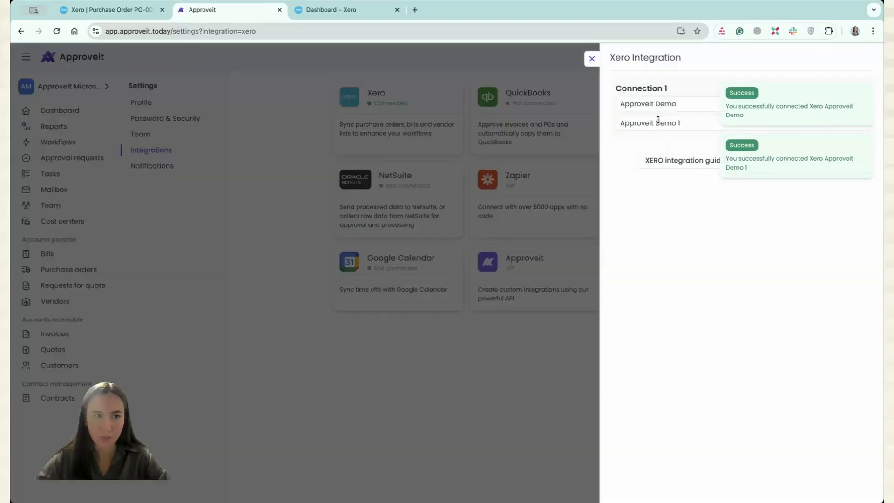
pyautogui.moveTo(479, 428)
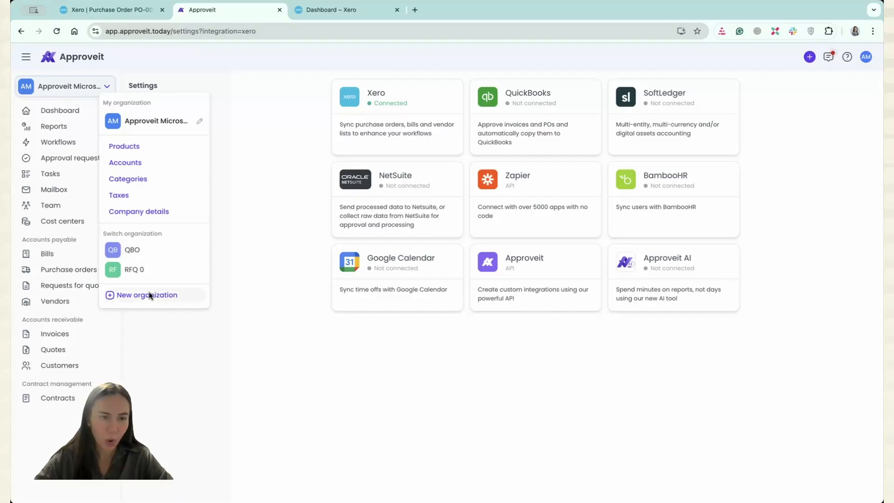
# Step: Create organisation Approveit Demo 1 synced with Xero's Approveit Demo 1 organisation
pyautogui.click(147, 295)
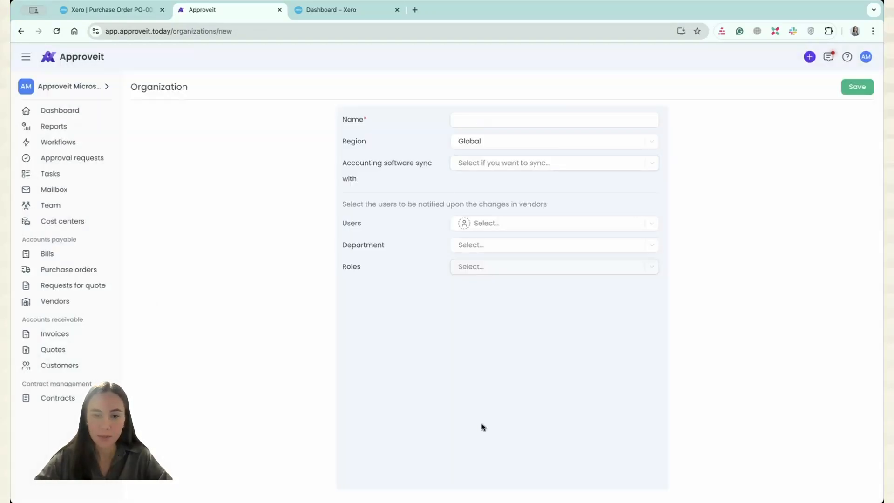
pyautogui.click(551, 162)
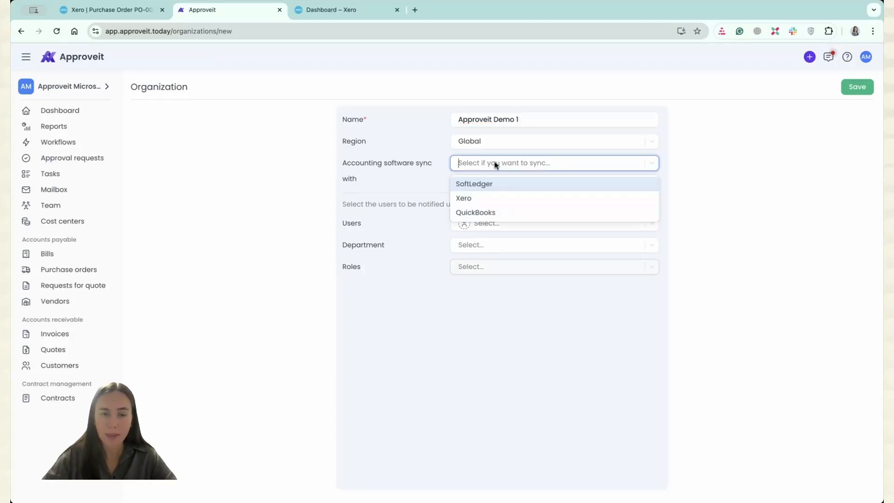
pyautogui.moveTo(411, 172)
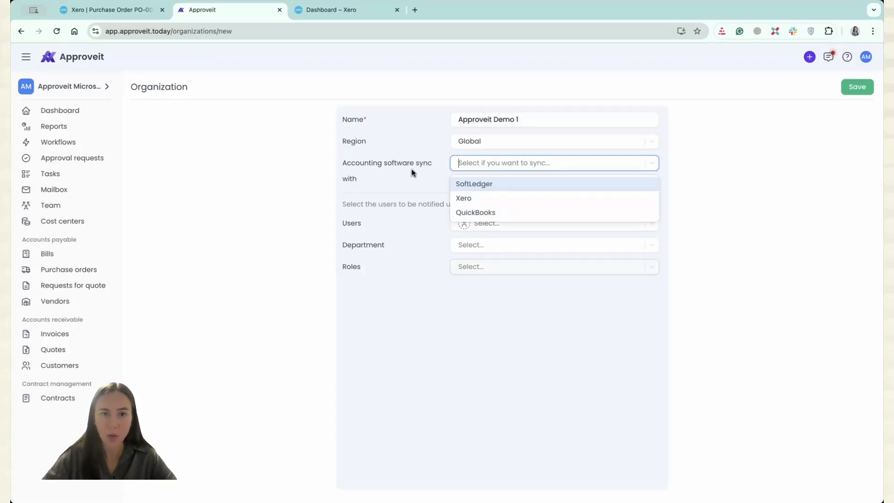
pyautogui.click(464, 198)
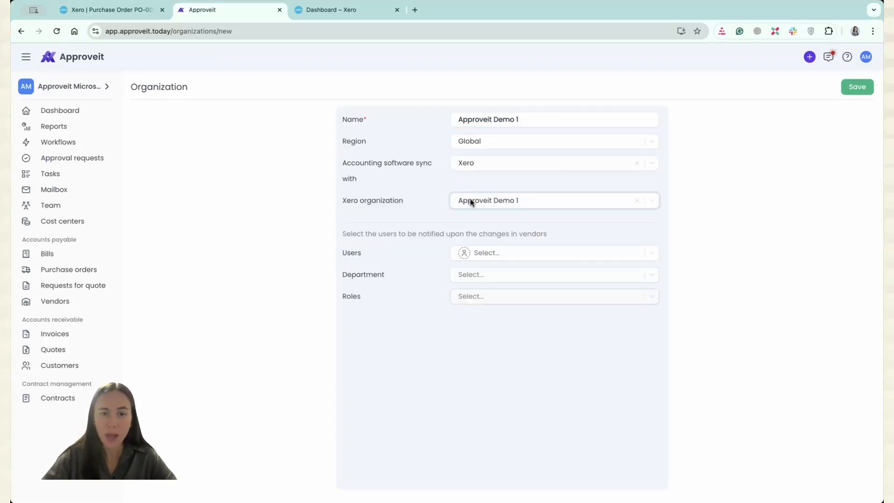
pyautogui.click(547, 200)
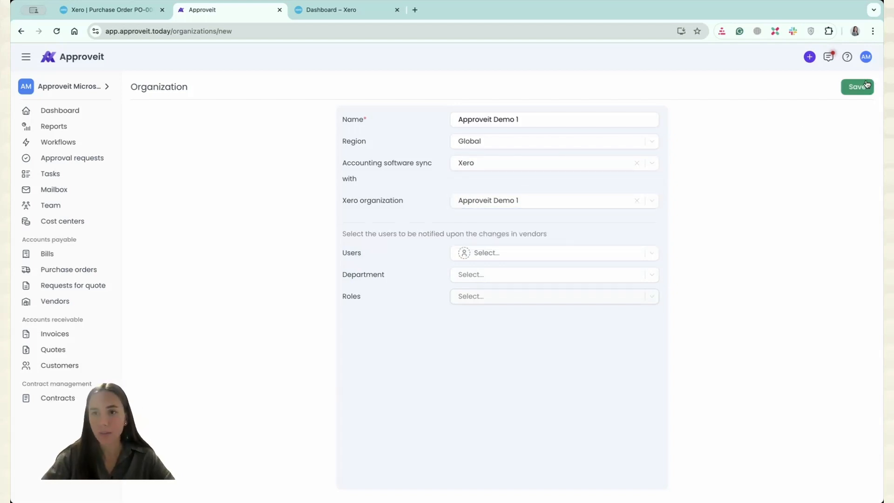
pyautogui.click(856, 86)
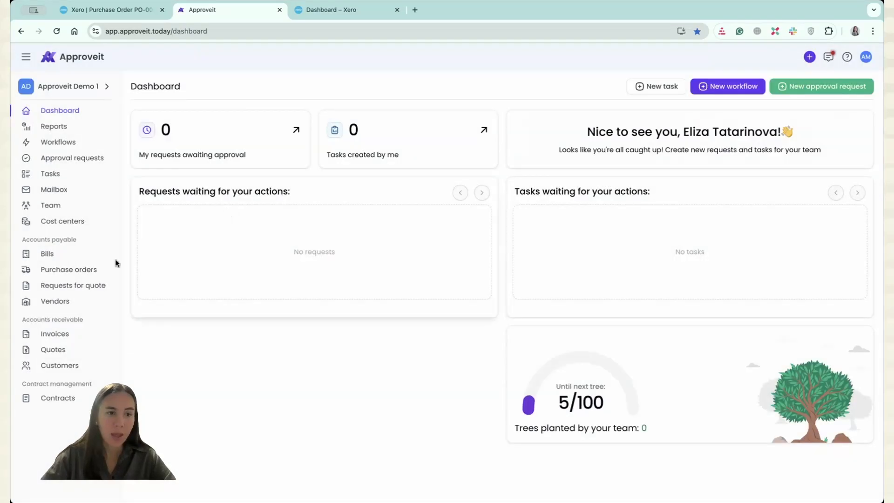
# Step: Import vendors into Approveit Demo 1 by syncing with the Xero accounting tool
pyautogui.click(55, 301)
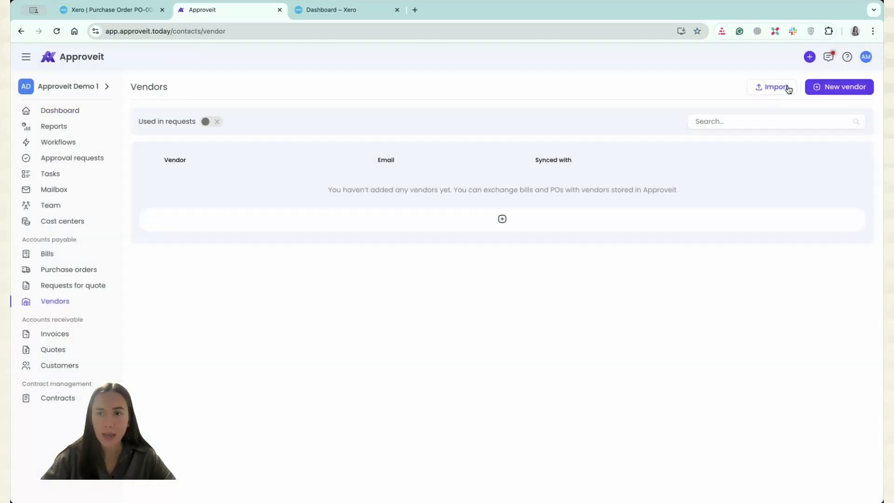
pyautogui.click(774, 87)
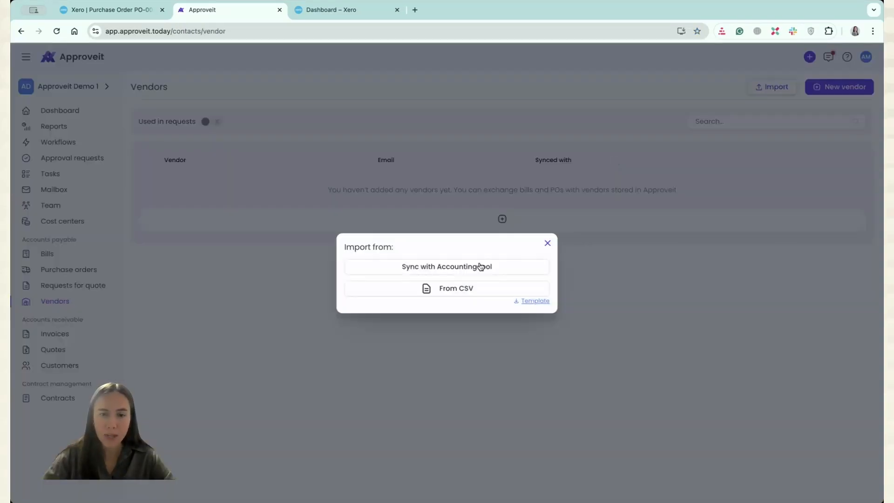
pyautogui.click(447, 266)
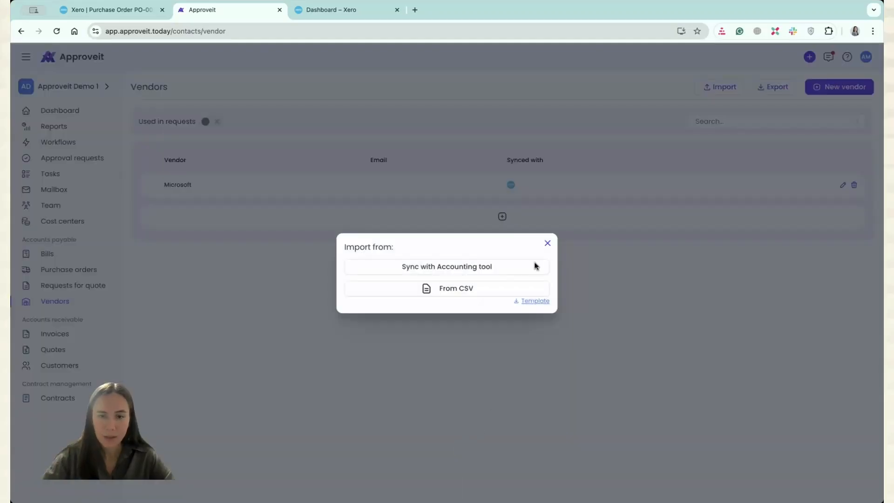
pyautogui.click(546, 243)
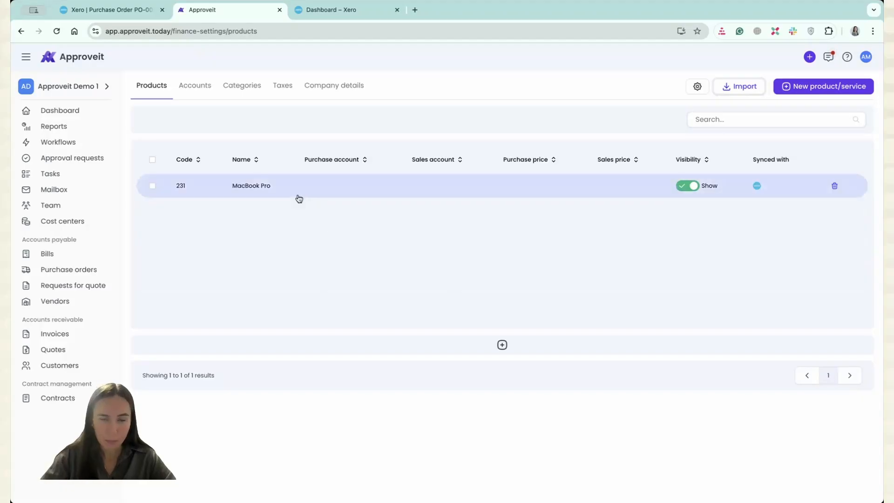
# Step: Review the four Xero-synced taxes and the synced chart of accounts
pyautogui.click(282, 84)
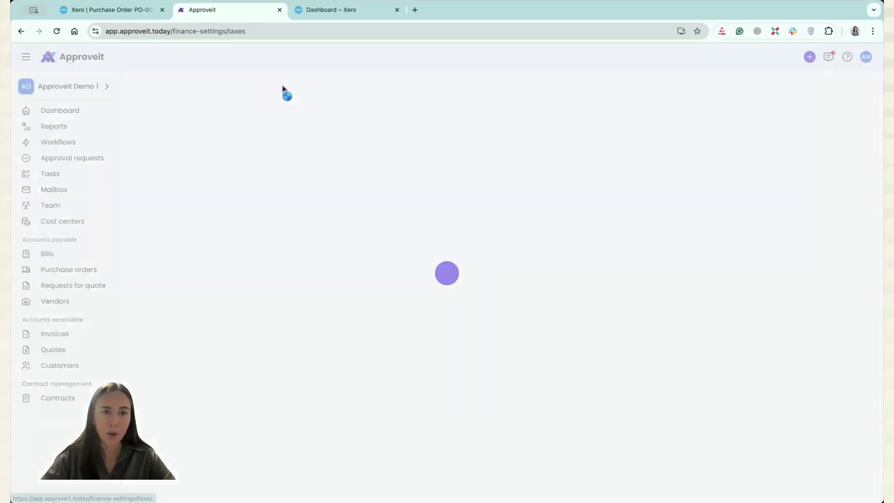
pyautogui.click(282, 85)
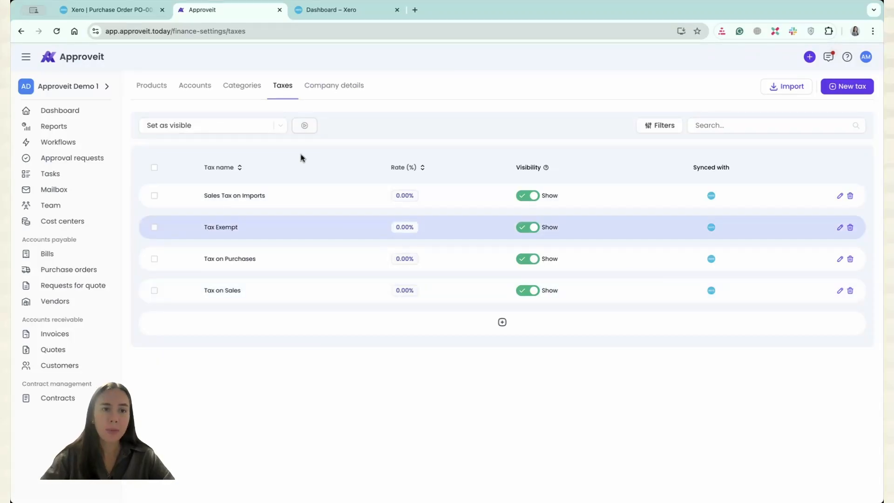
pyautogui.click(195, 84)
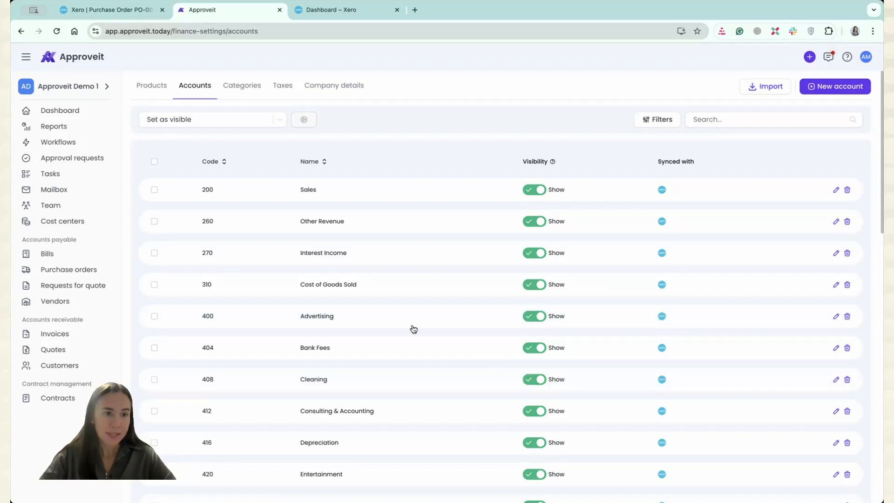
pyautogui.click(57, 141)
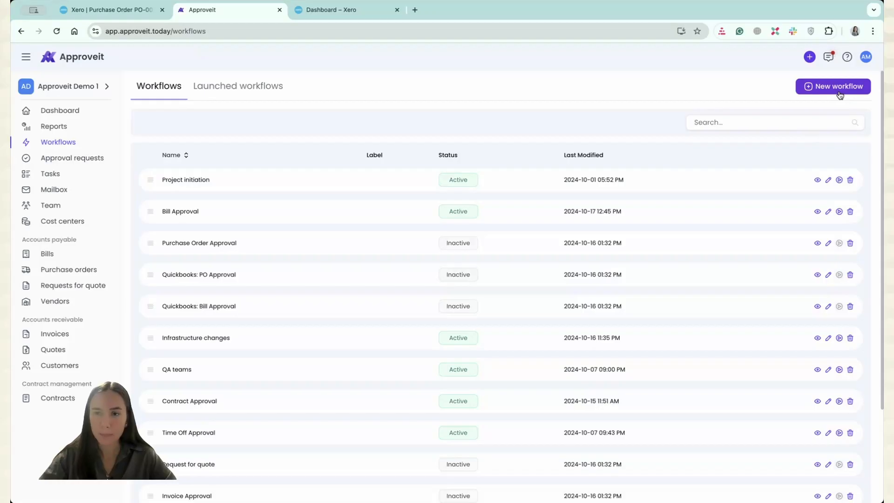
# Step: Create and save the XERO: PO Approval Demo 1 workflow
pyautogui.click(832, 86)
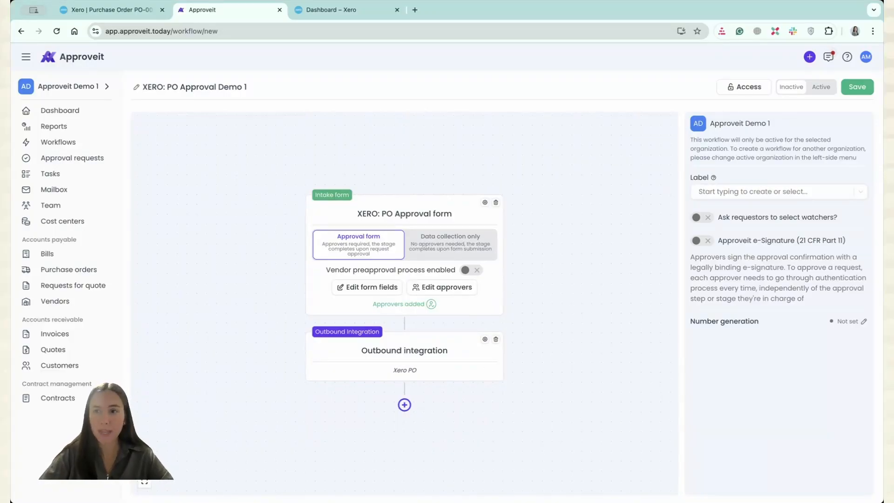
pyautogui.click(856, 86)
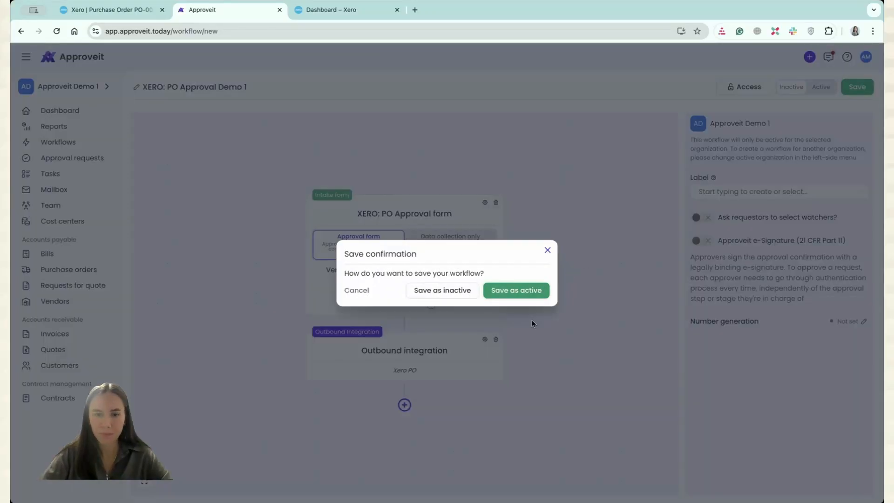
pyautogui.click(515, 290)
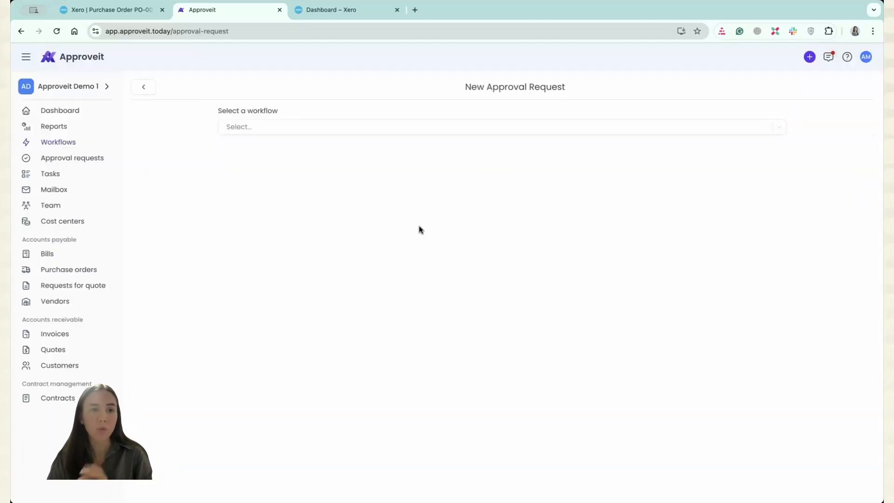
pyautogui.moveTo(118, 119)
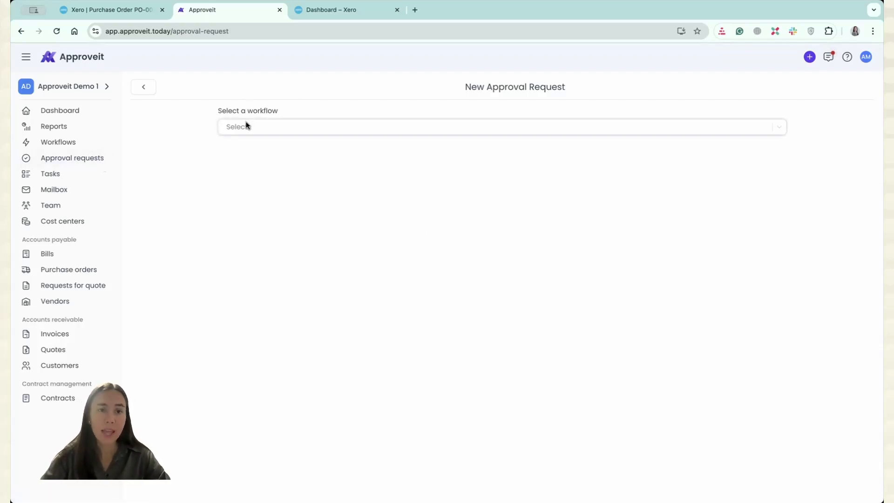
# Step: Search 'xero' and select the XERO: PO Approval Demo 1 workflow for the request
pyautogui.write('xero')
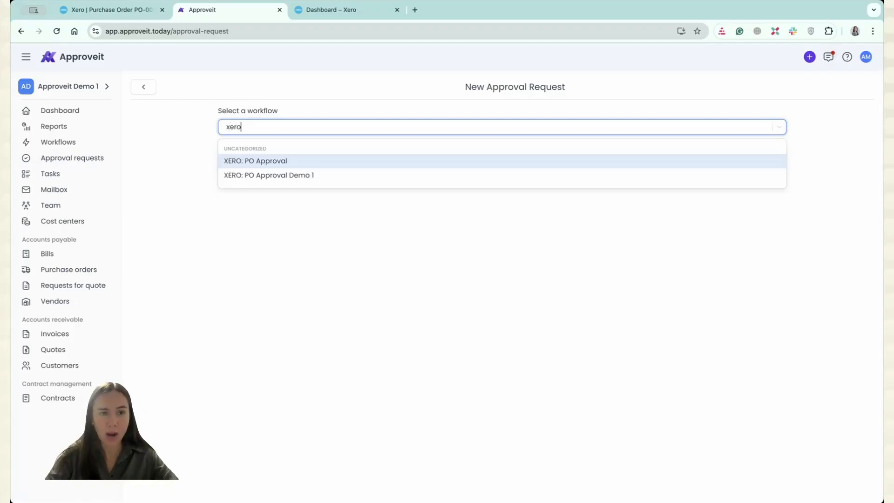
pyautogui.moveTo(302, 164)
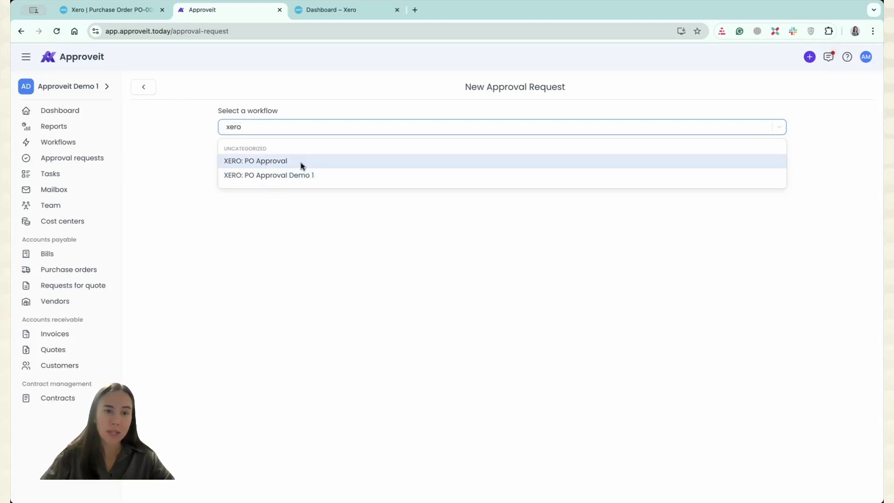
pyautogui.click(269, 175)
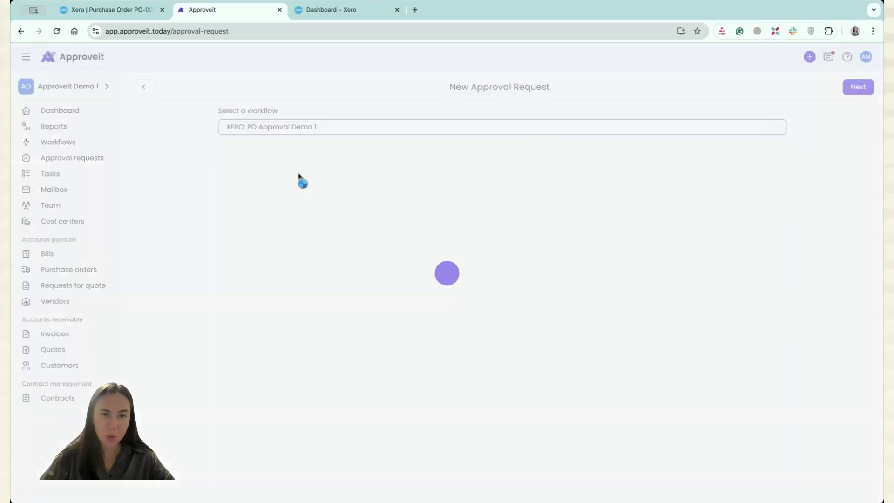